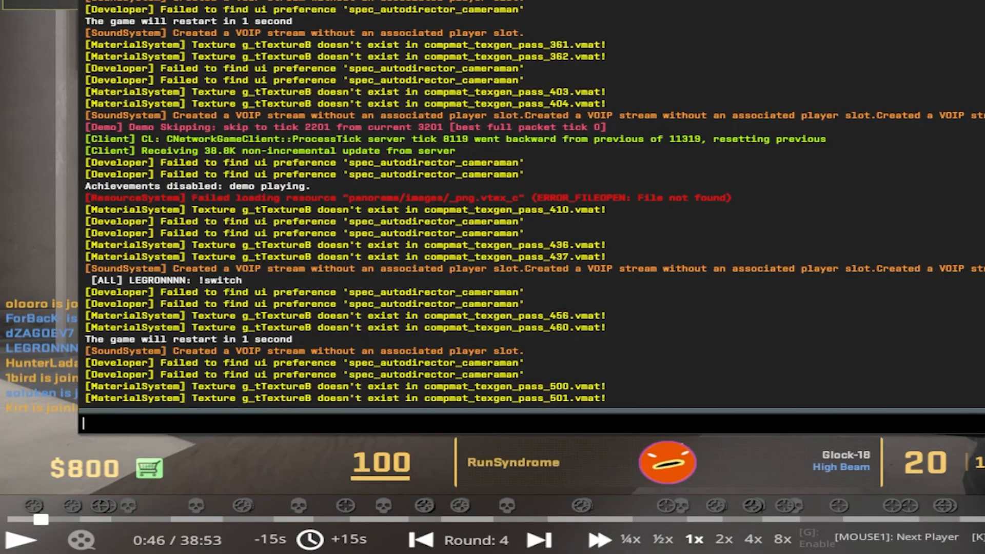
Cycle spec_player through slots 1–9 and beyond, finding teammates at 4, 6, 7, 11, 13.
text(spec_player)
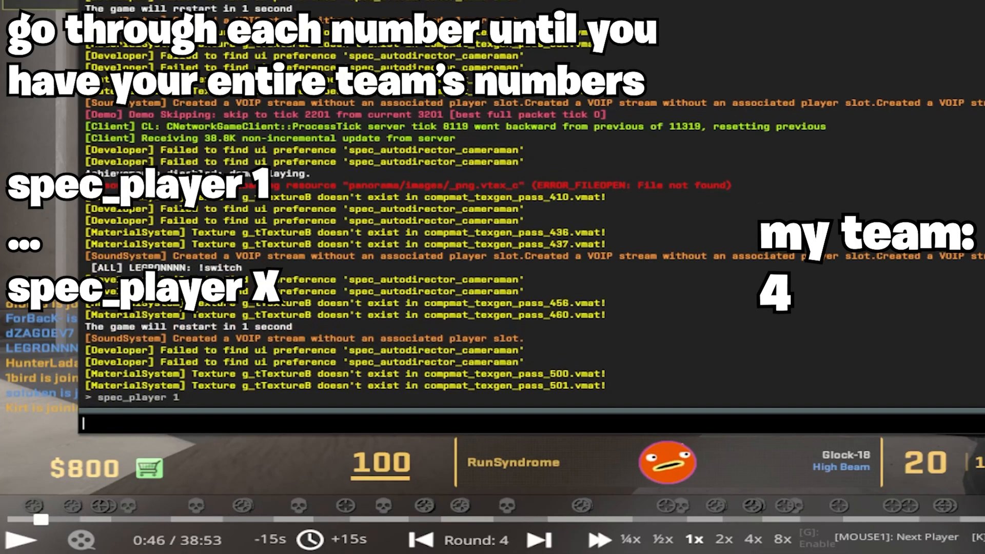
text(spec_player 2)
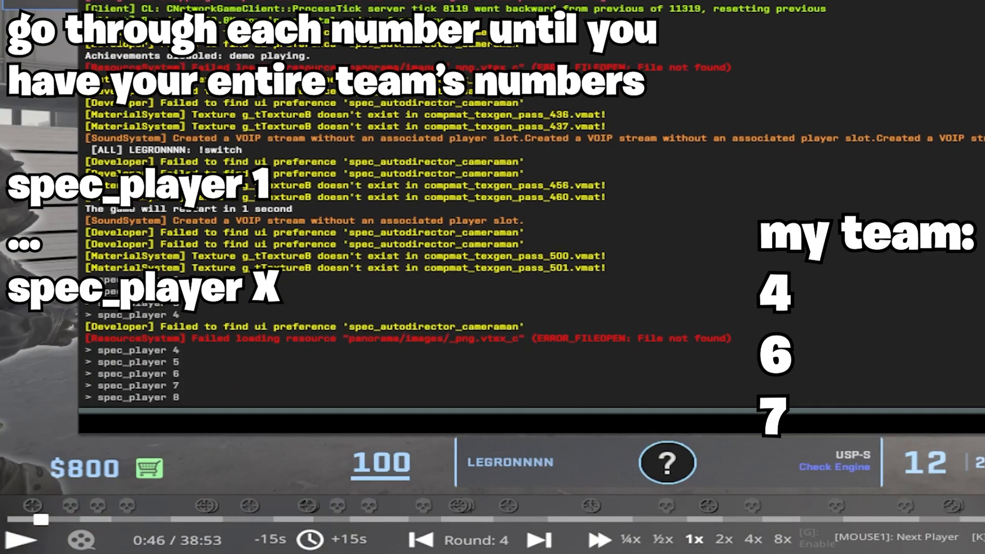
text(spec_player 9)
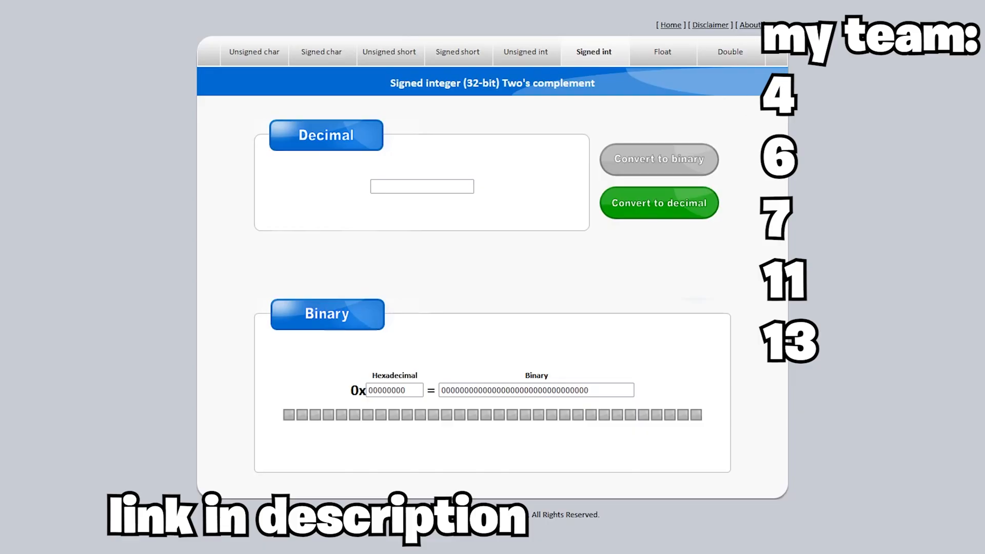
mouse_move(862, 218)
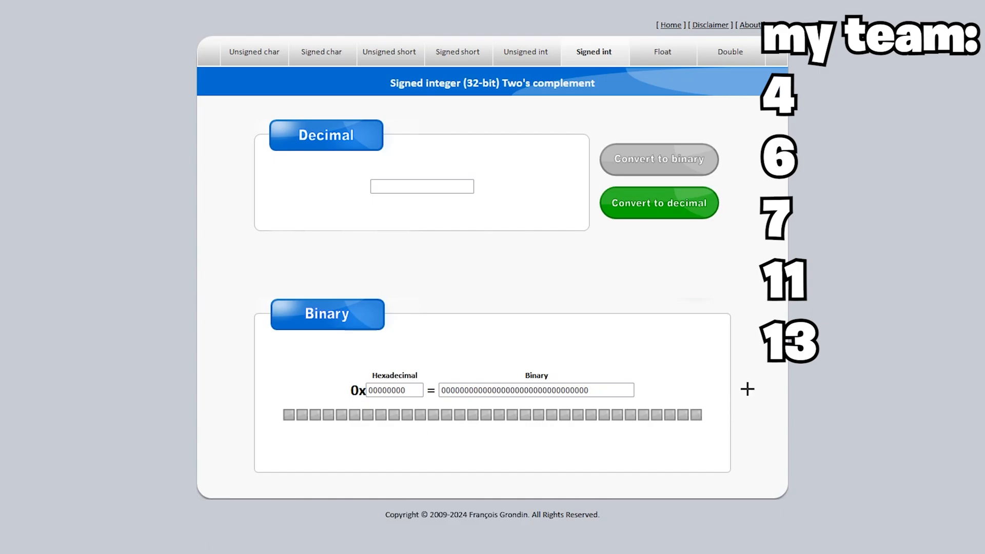
Switch on bits for teammate slots 4, 6, 7, 11, 13 and convert, giving hex 1468.
click(657, 414)
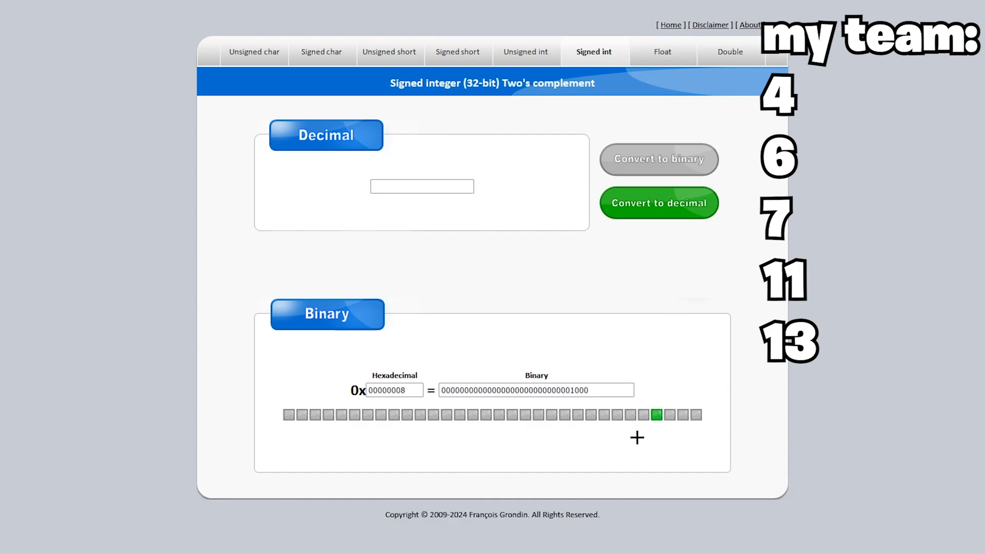
click(632, 415)
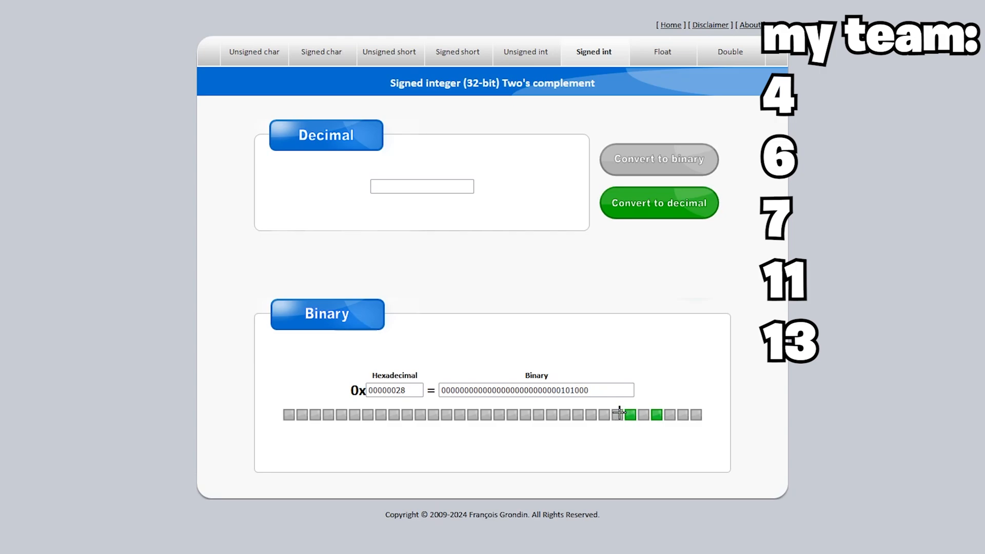
click(619, 415)
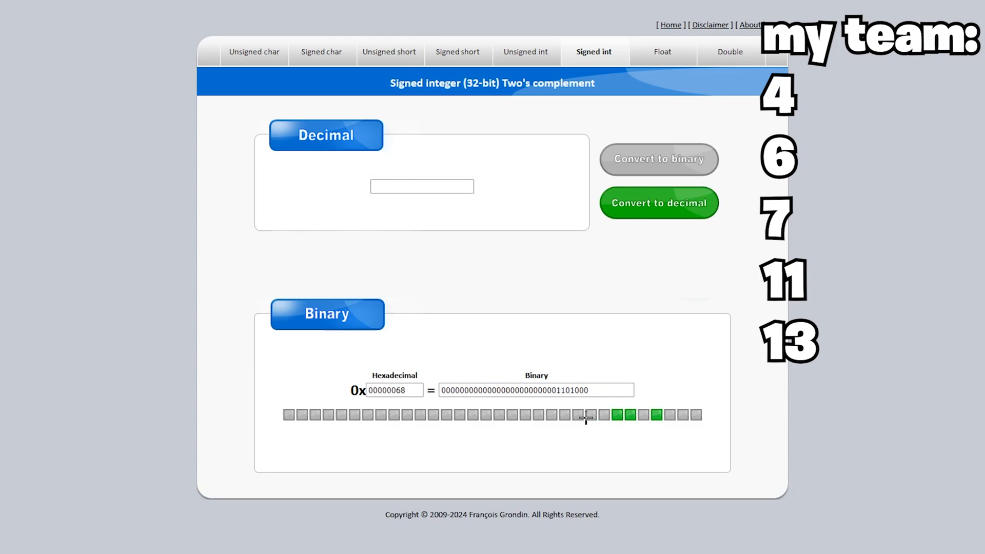
click(564, 414)
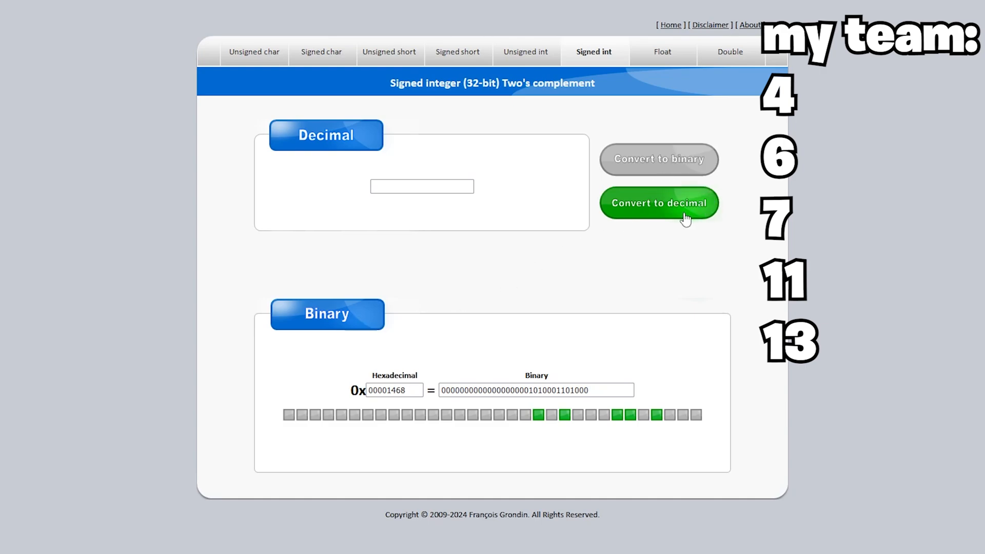
click(658, 203)
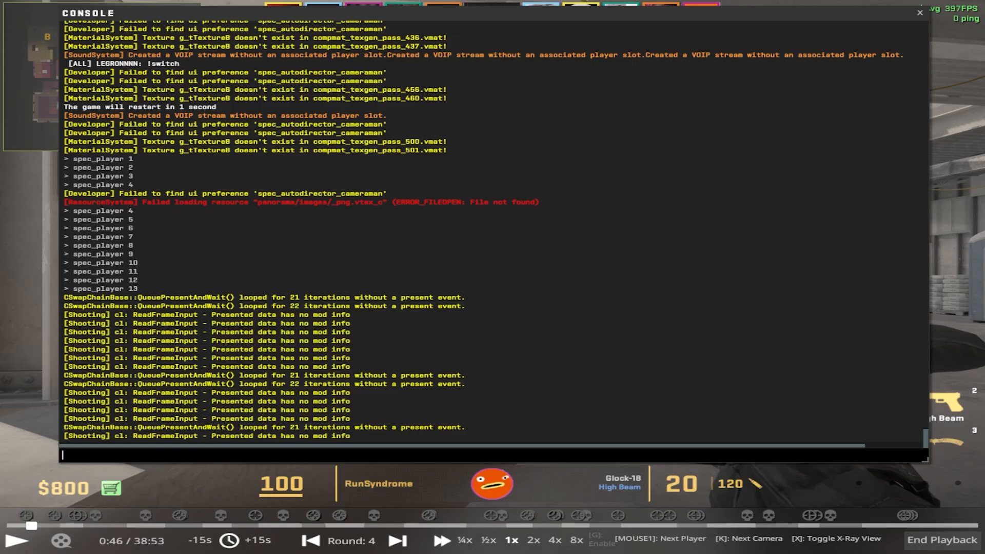
Submit tv_listen_voice_indices with value 5224 and resume demo playback at round 4.
text(tv_listen_voice_indices_h 522)
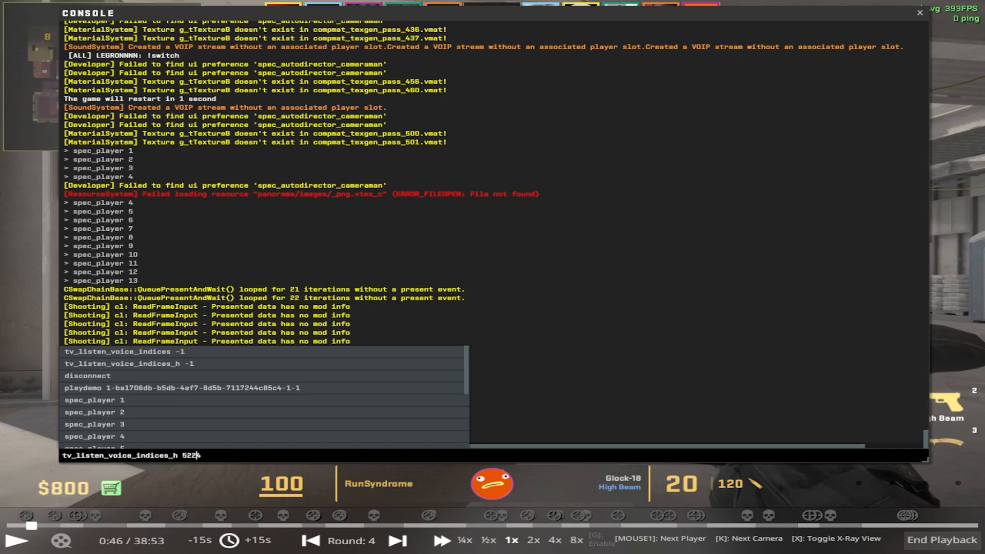
key(Return)
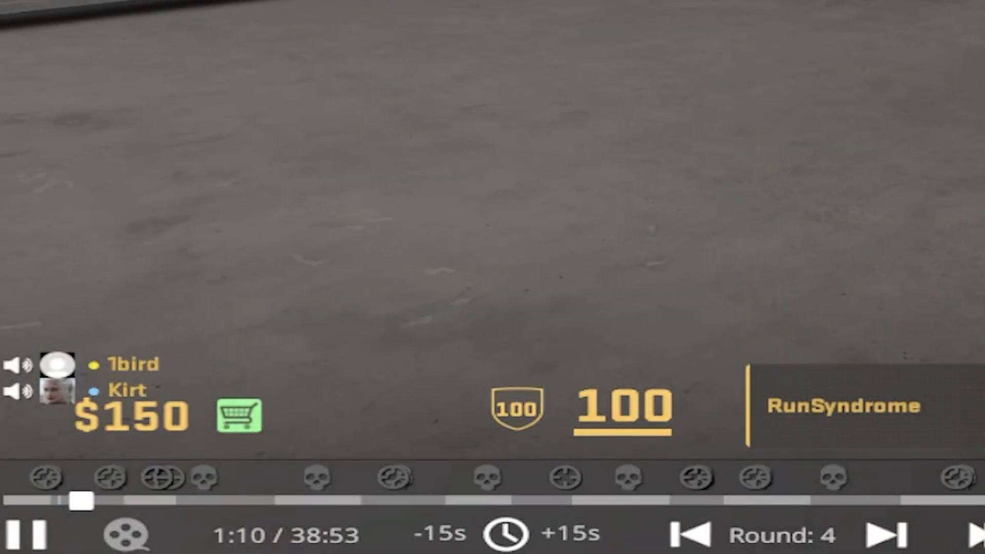
click(34, 535)
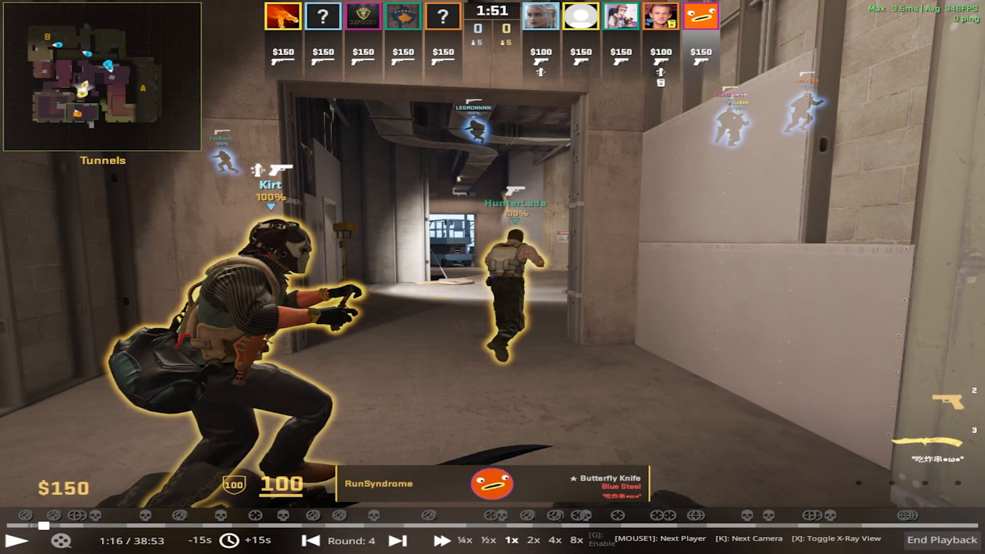